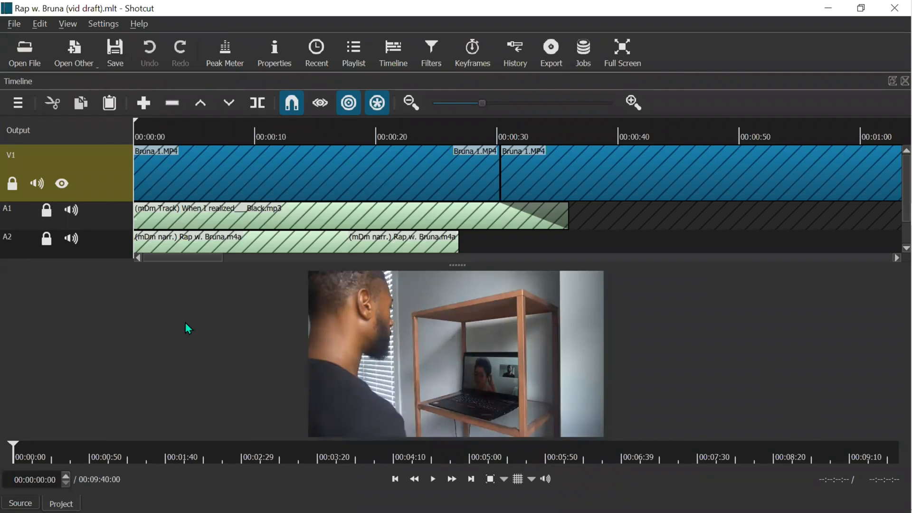
pyautogui.moveTo(333, 81)
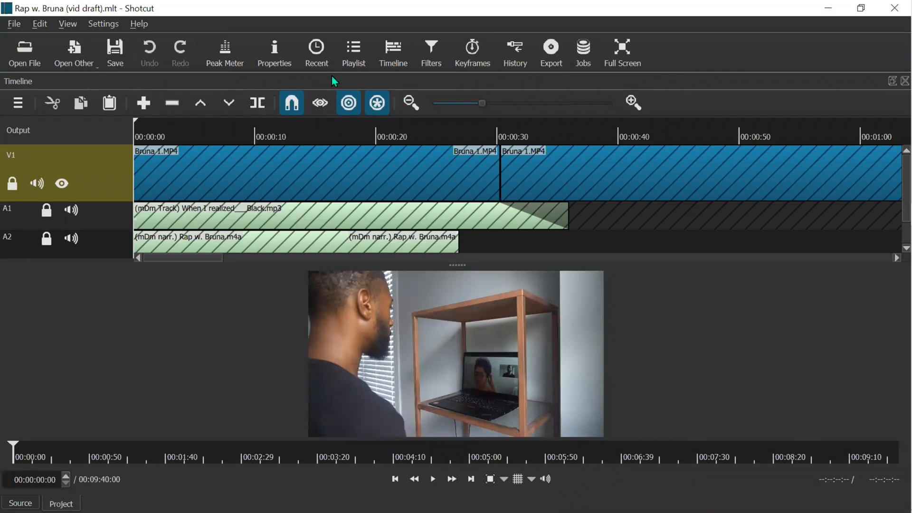
pyautogui.moveTo(633, 335)
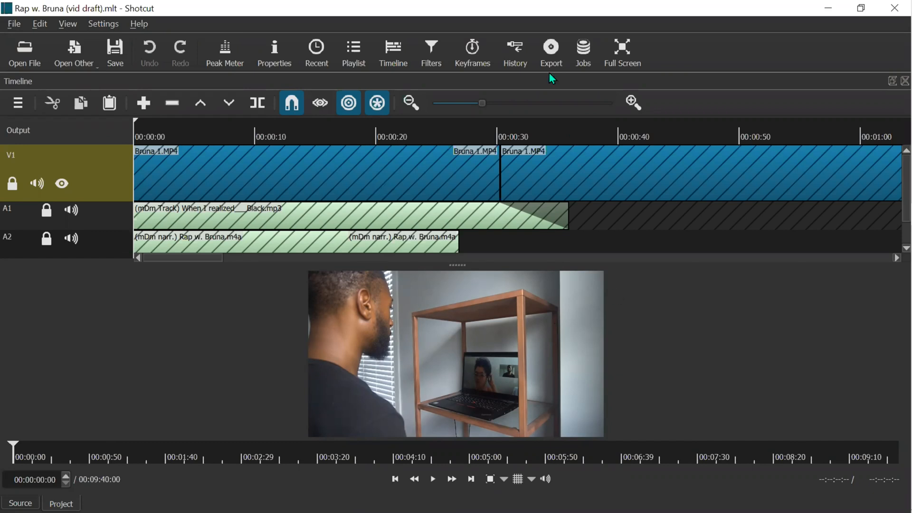
# Step: Open the Export panel for the 'Rap w. Bruna' project
pyautogui.click(550, 49)
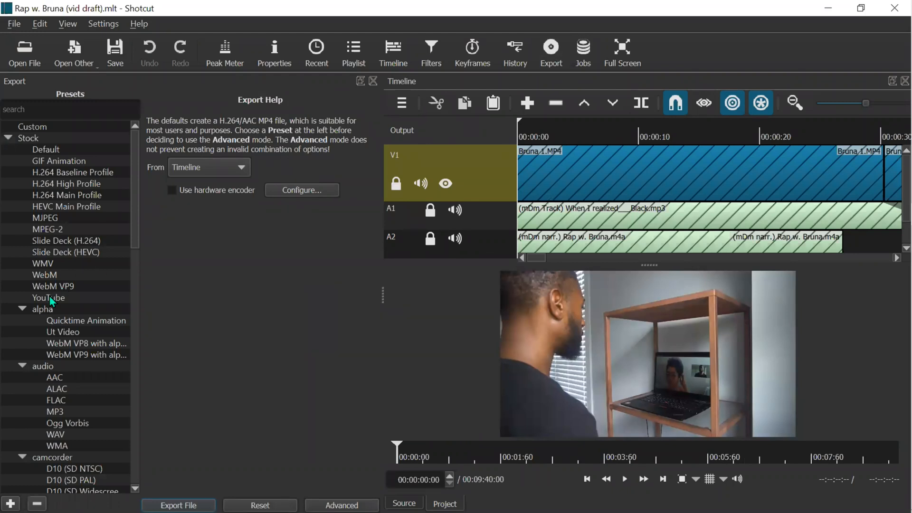
# Step: Choose the YouTube preset at 3840x2160 with the libvpx-vp9 codec
pyautogui.click(49, 298)
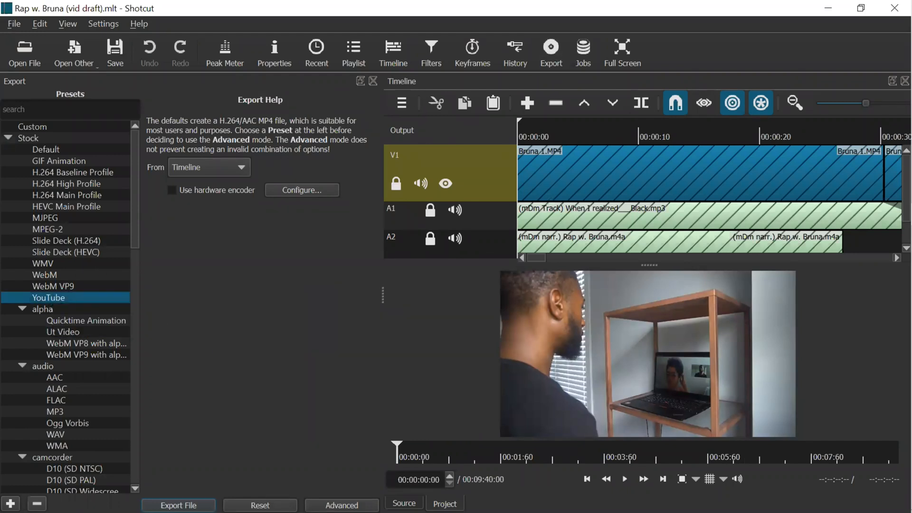
pyautogui.click(342, 506)
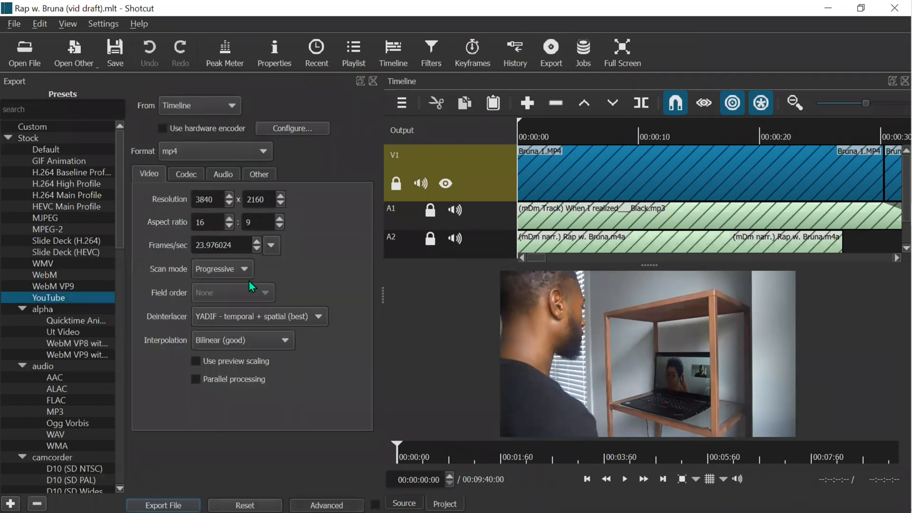
pyautogui.click(209, 199)
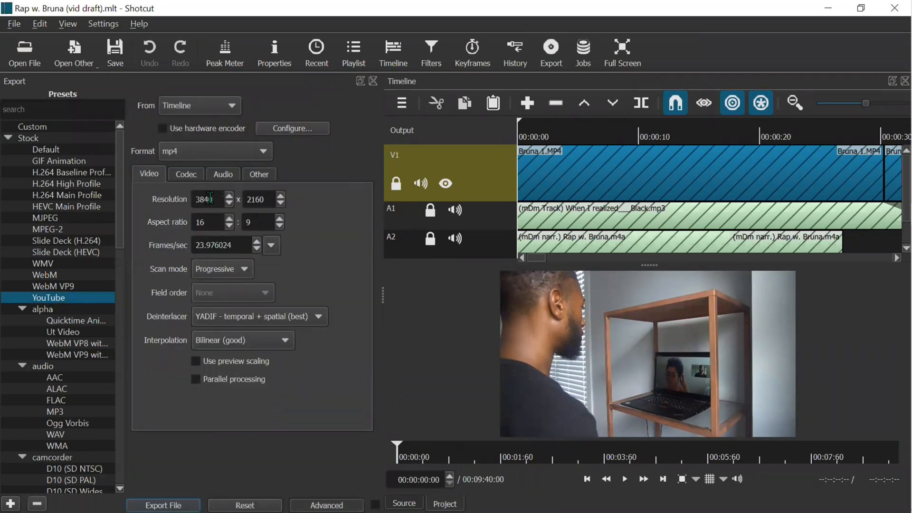
pyautogui.tripleClick(207, 199)
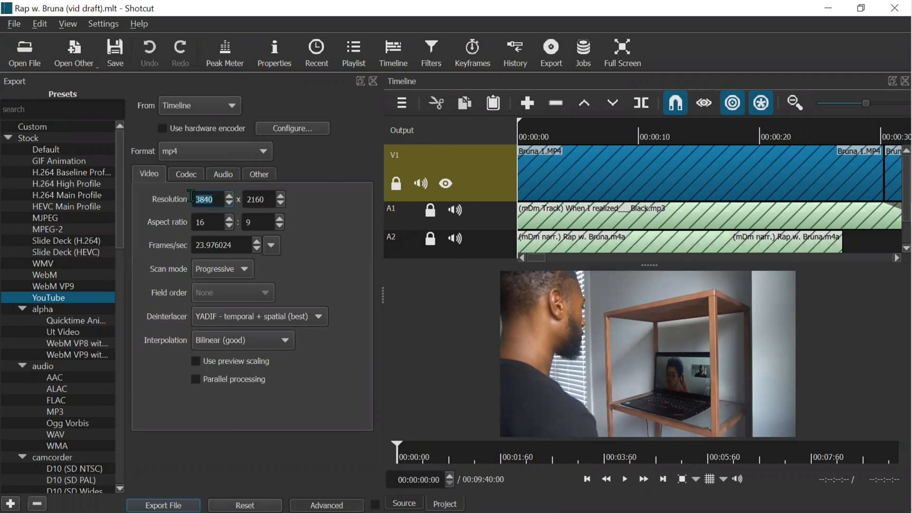
pyautogui.moveTo(323, 228)
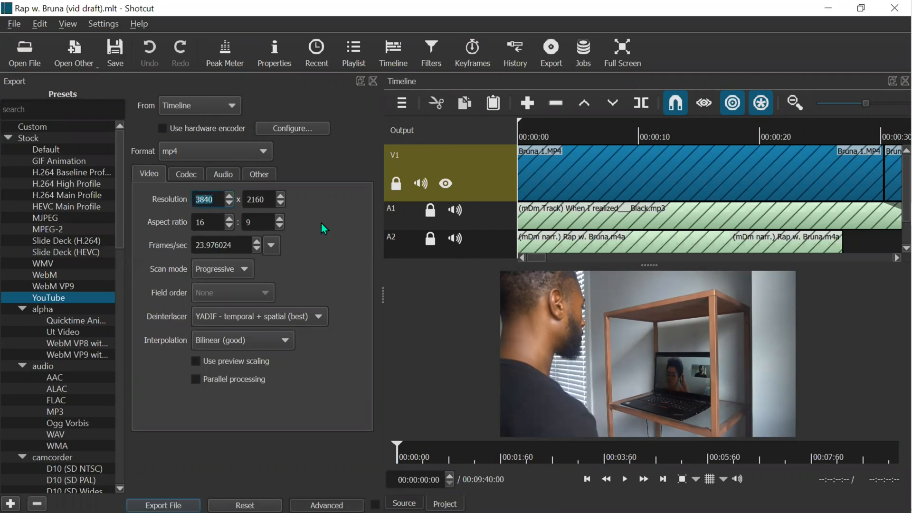
pyautogui.click(258, 200)
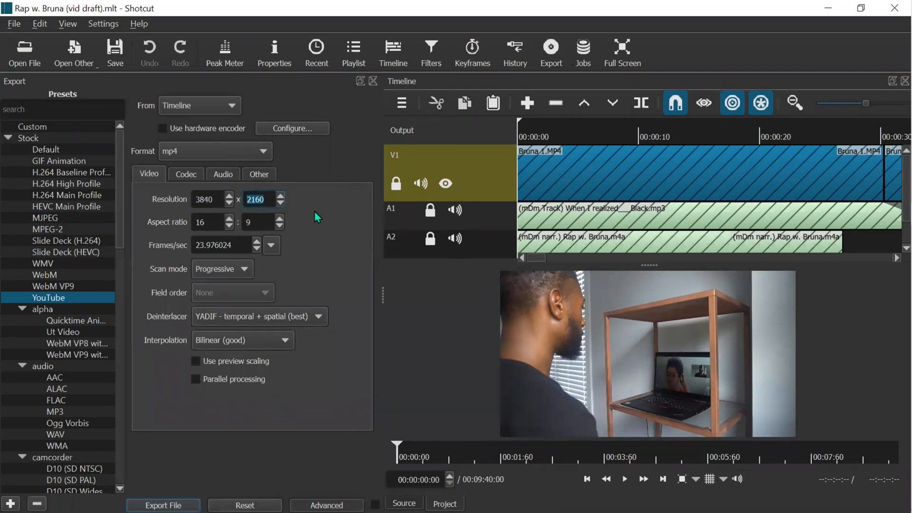
pyautogui.click(185, 174)
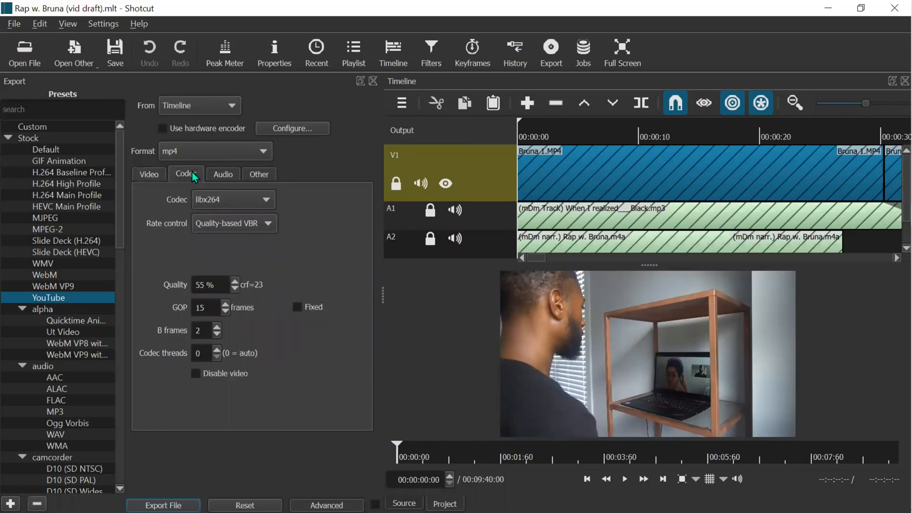
pyautogui.click(231, 199)
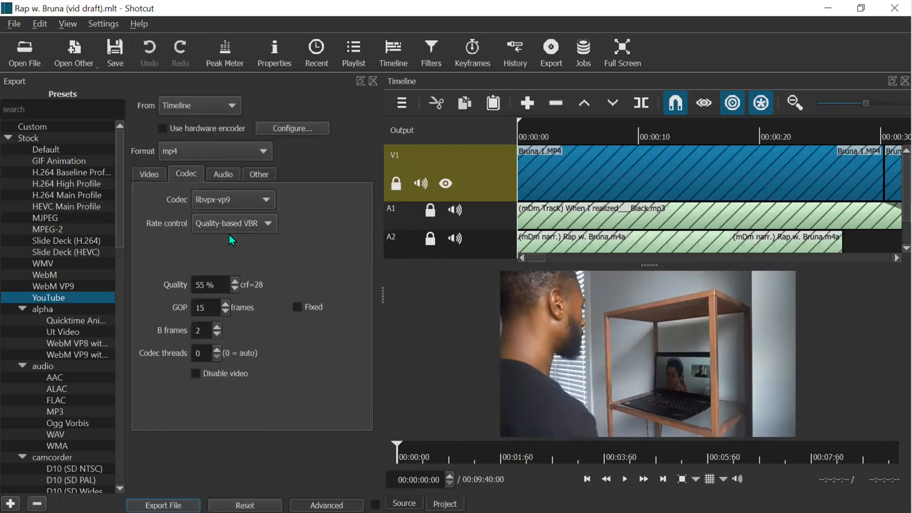
pyautogui.moveTo(221, 417)
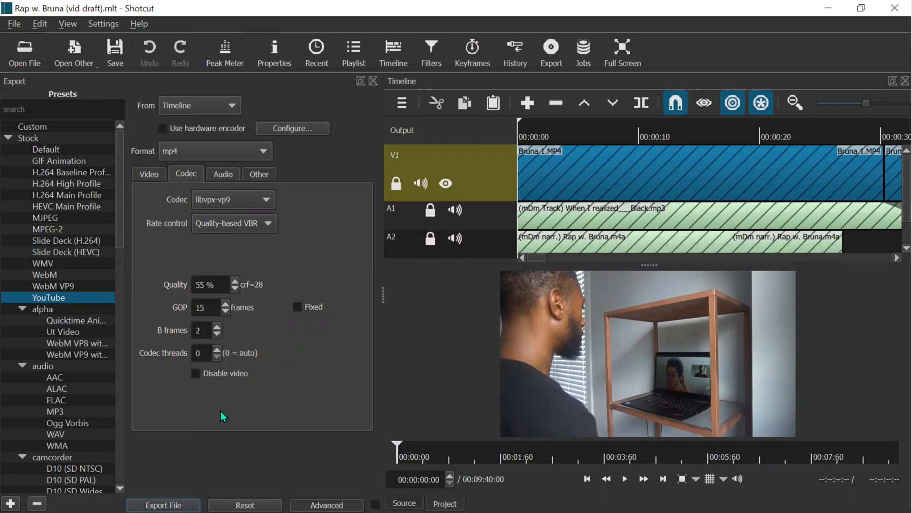
# Step: Export to the Queue folder in mDm Final Edits as 'Rap w. Bruna (vid final)'
pyautogui.click(163, 505)
pyautogui.write('Rap w. Bruna (vid final)')
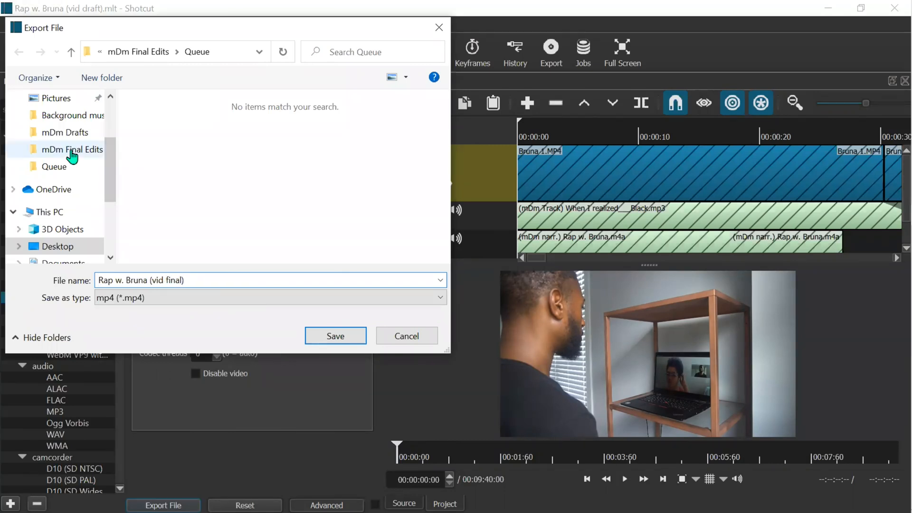
pyautogui.click(73, 149)
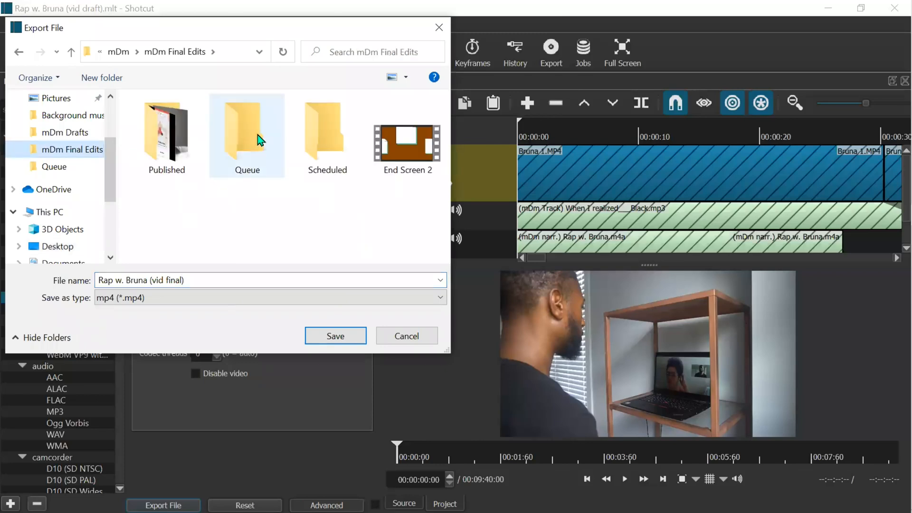
pyautogui.click(247, 131)
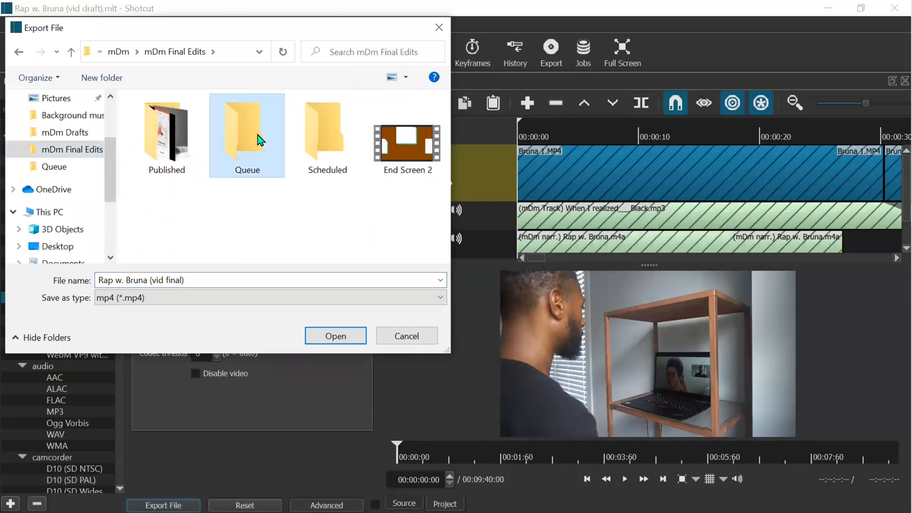
pyautogui.doubleClick(247, 131)
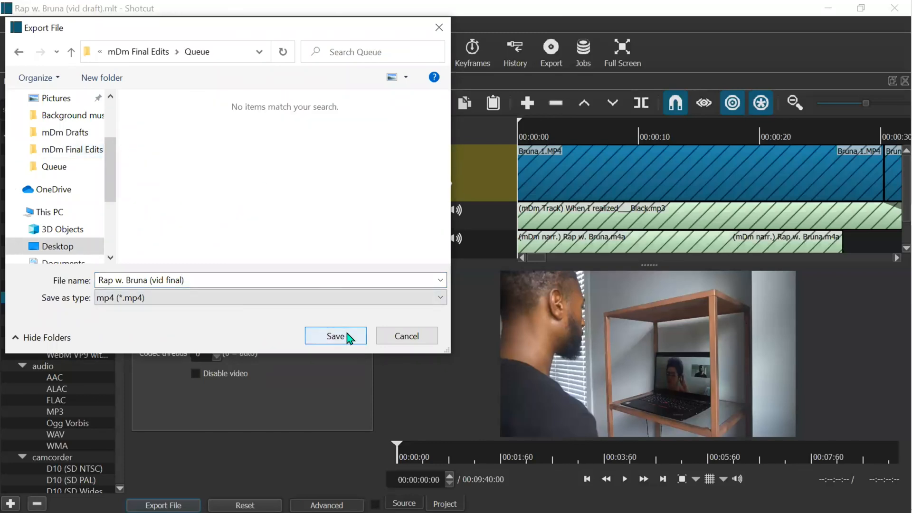
# Step: Save to queue the 'Rap w. Bruna (vid final).mp4' export job
pyautogui.click(335, 336)
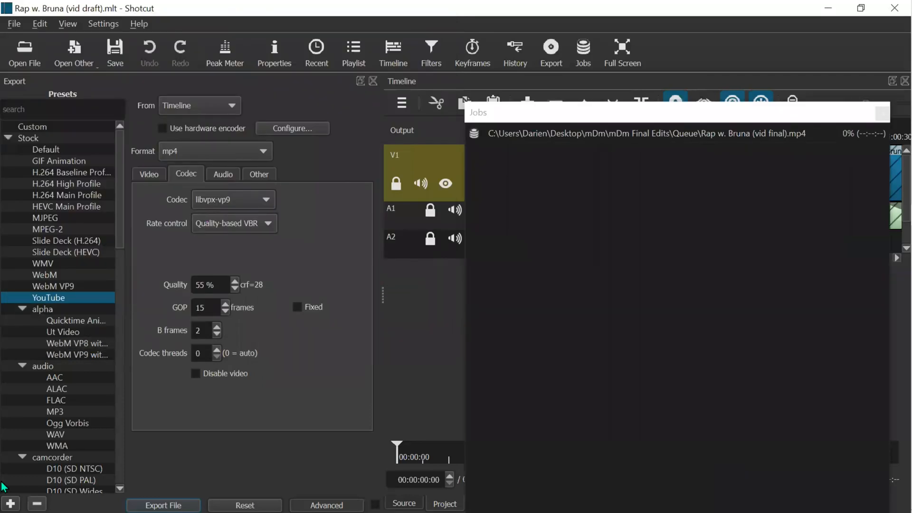
pyautogui.moveTo(442, 283)
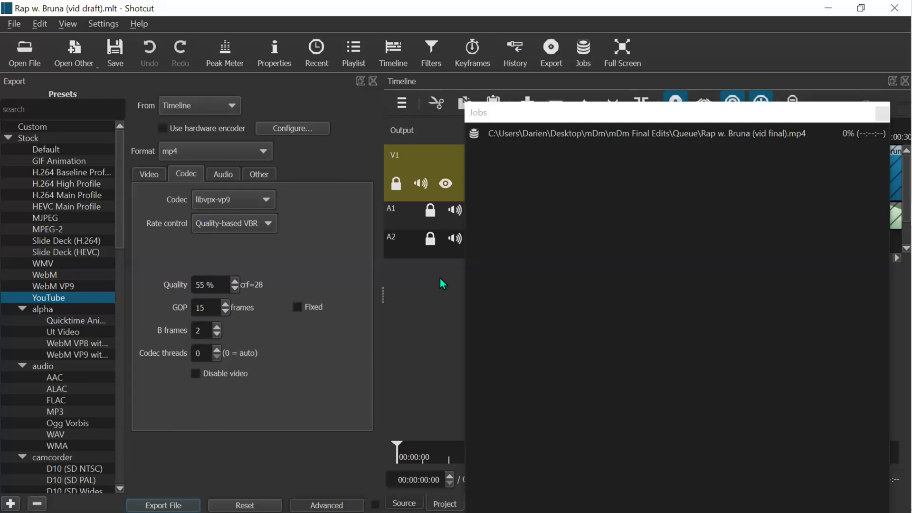
pyautogui.moveTo(473, 51)
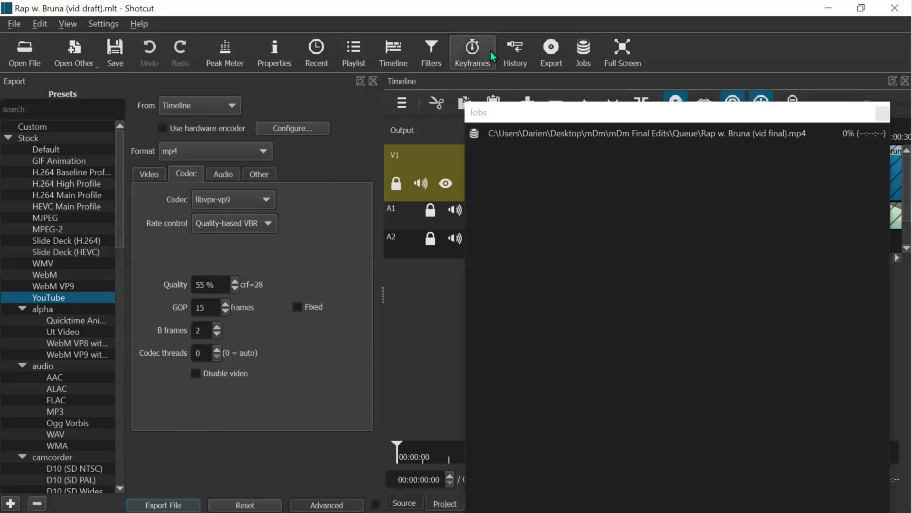